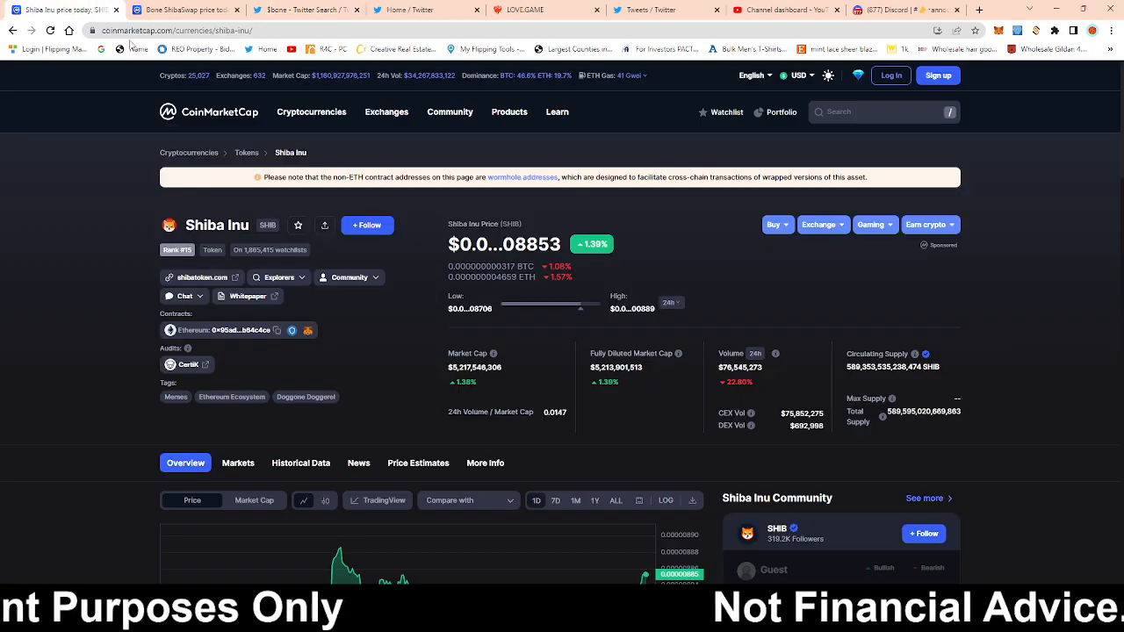
pyautogui.moveTo(798, 468)
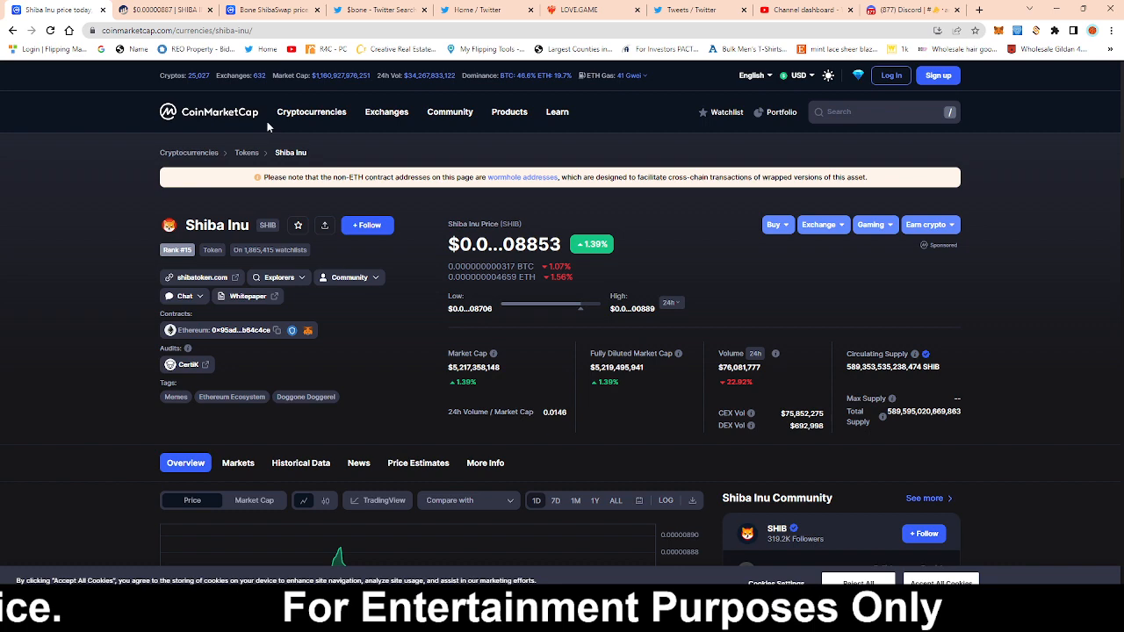
# Switch from the Shiba Inu page to the BONE ShibaSwap token page on Etherscan
pyautogui.click(273, 9)
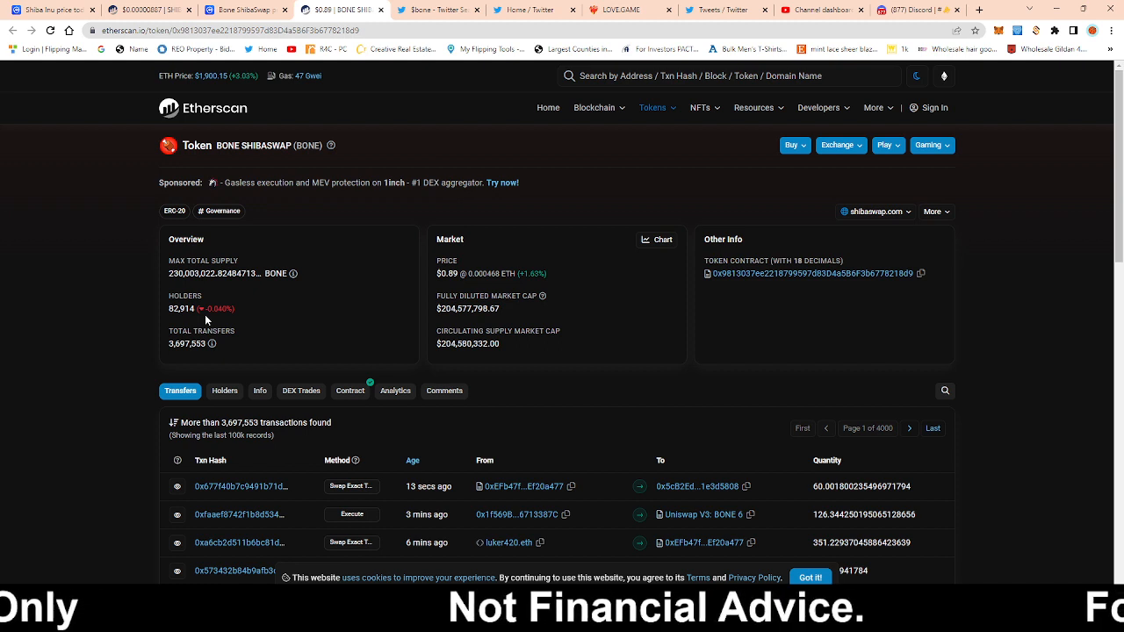
pyautogui.moveTo(724, 570)
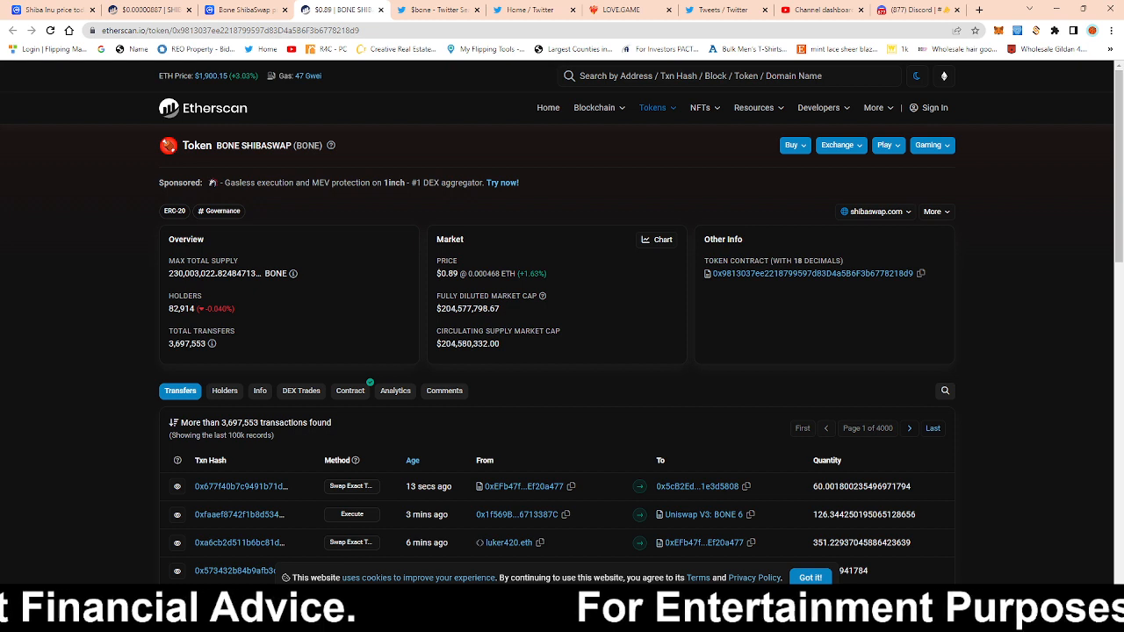
pyautogui.moveTo(664, 374)
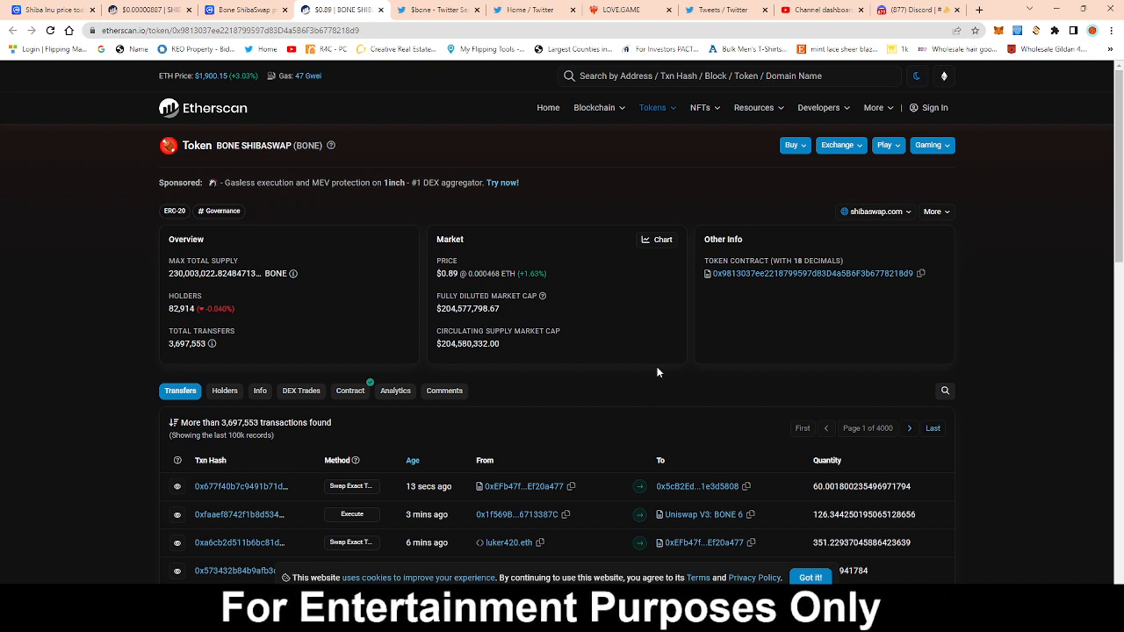
pyautogui.moveTo(650, 385)
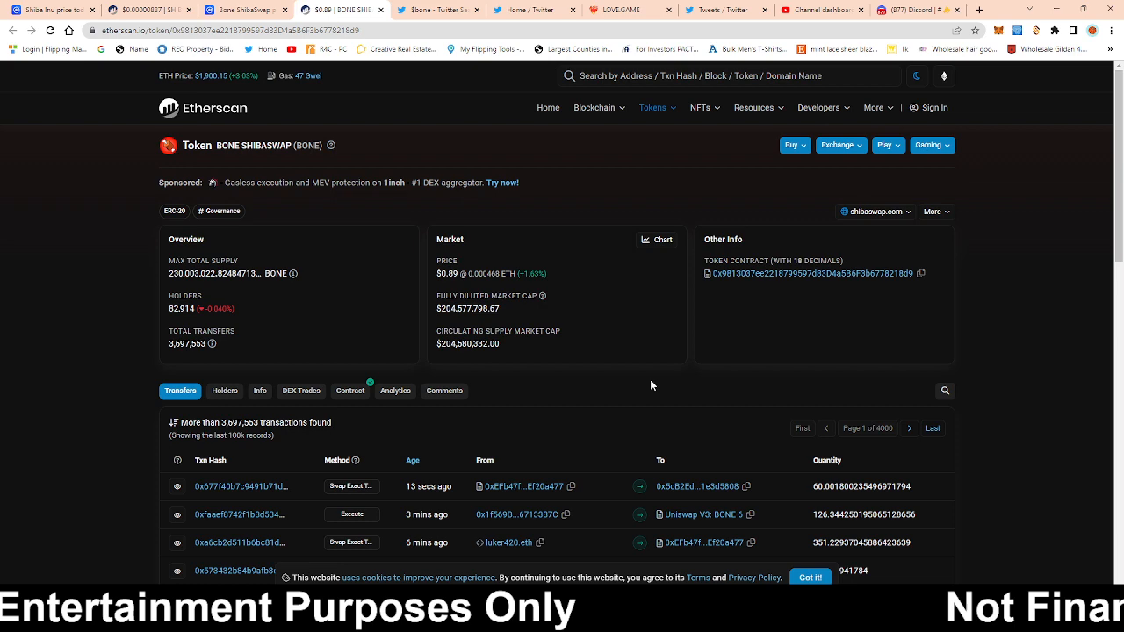
pyautogui.moveTo(448, 176)
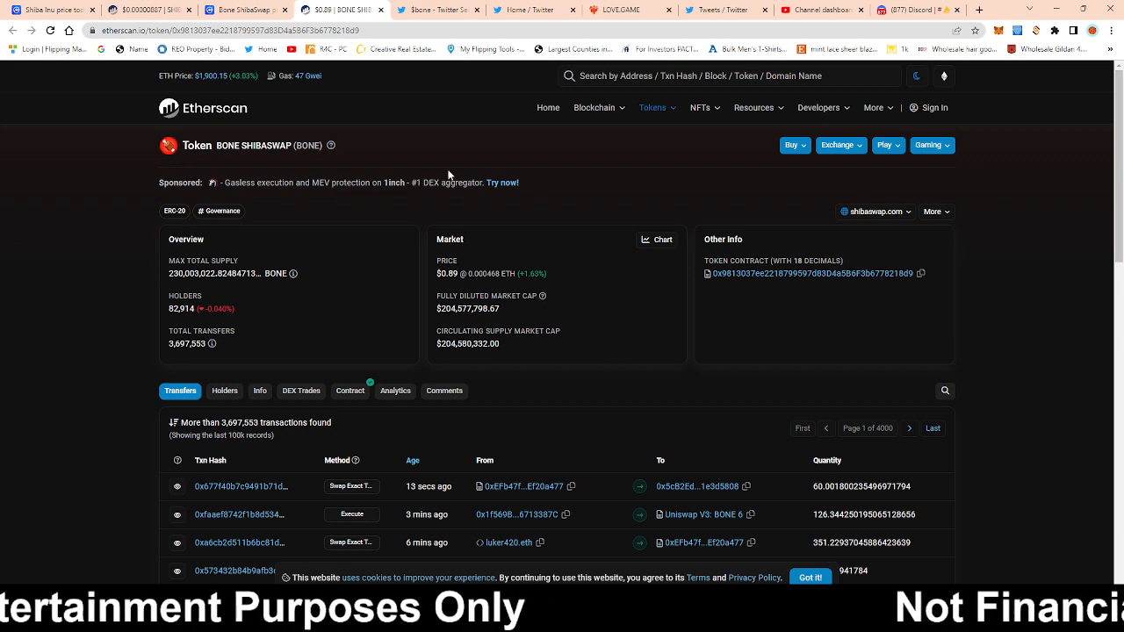
# Return from the Etherscan token overview to the Shiba Inu page on CoinMarketCap
pyautogui.click(49, 10)
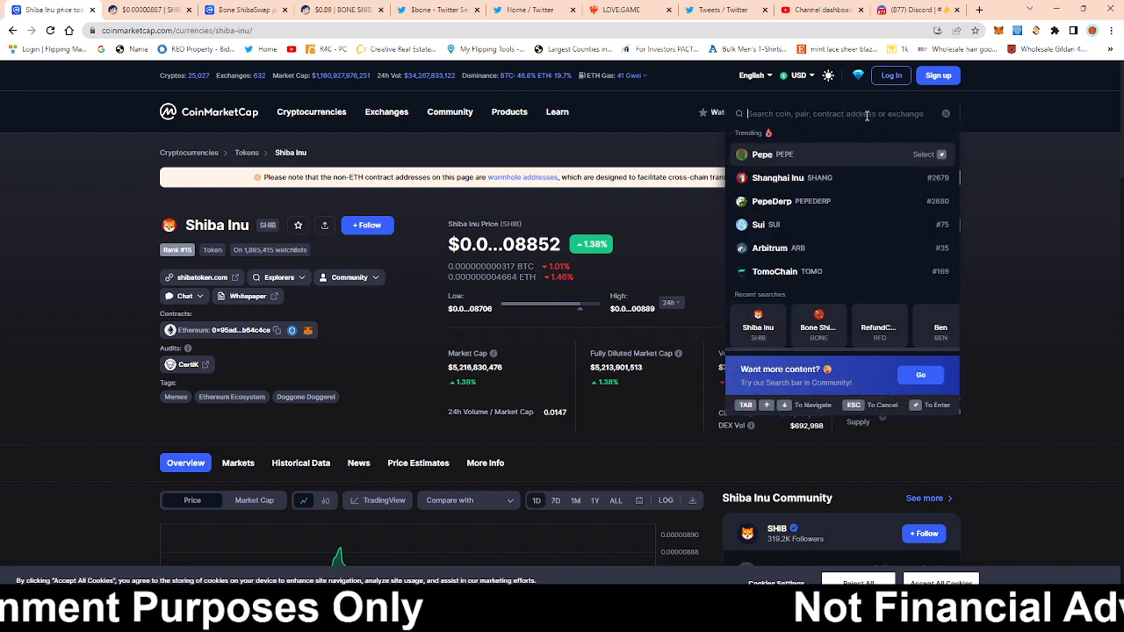
# Search 'bnb', load the BNB coin page and set its price chart to the ALL range
pyautogui.write('bnb')
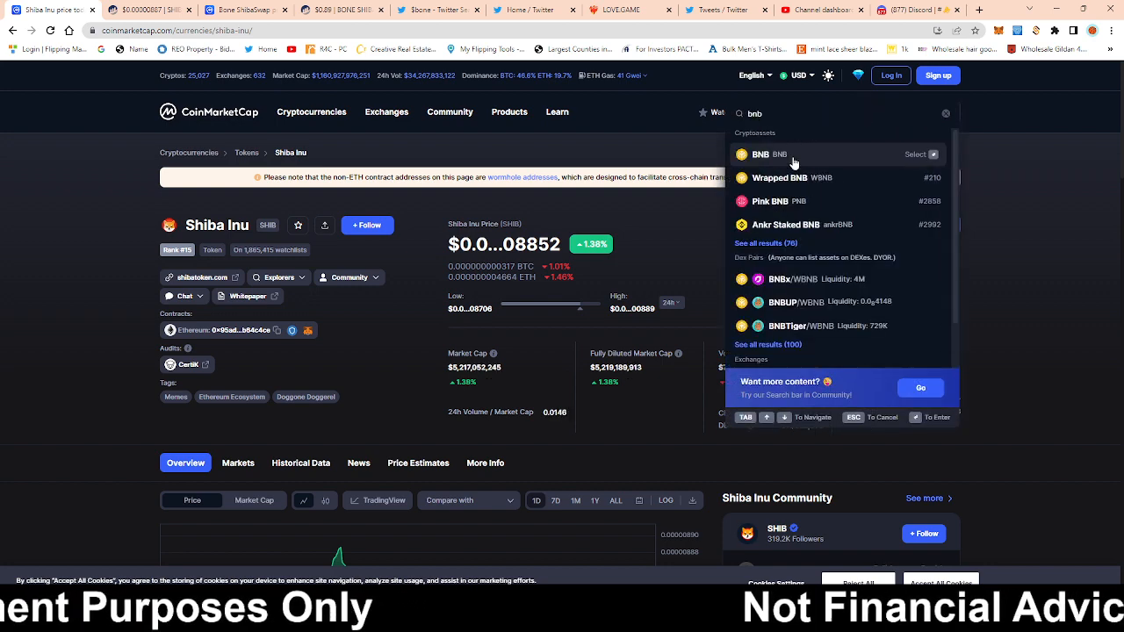
pyautogui.click(761, 155)
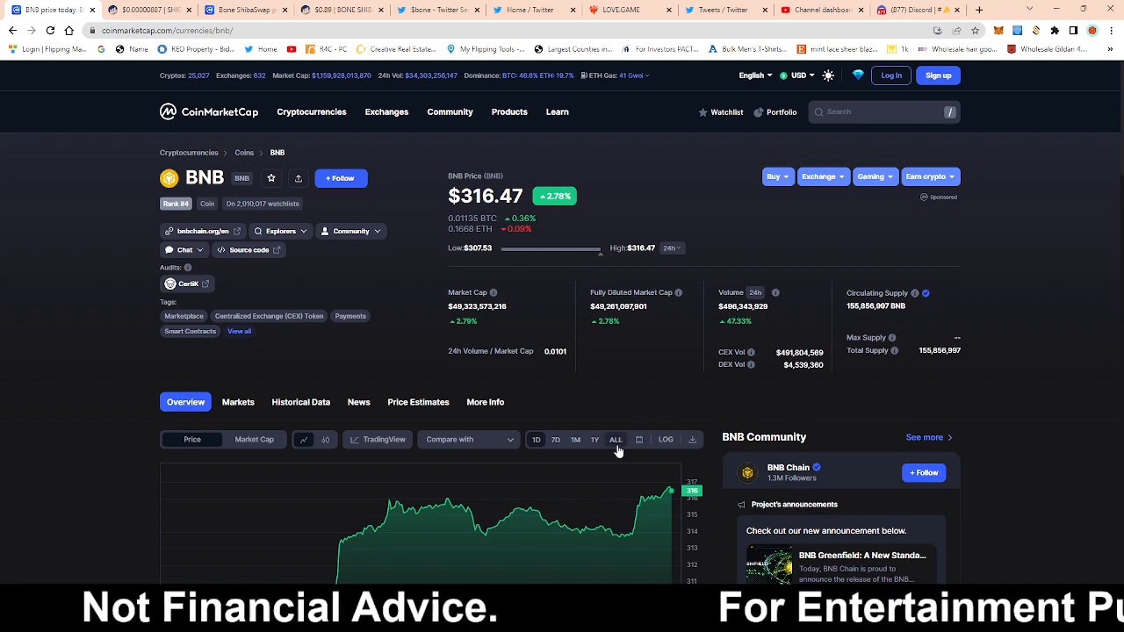
pyautogui.click(615, 439)
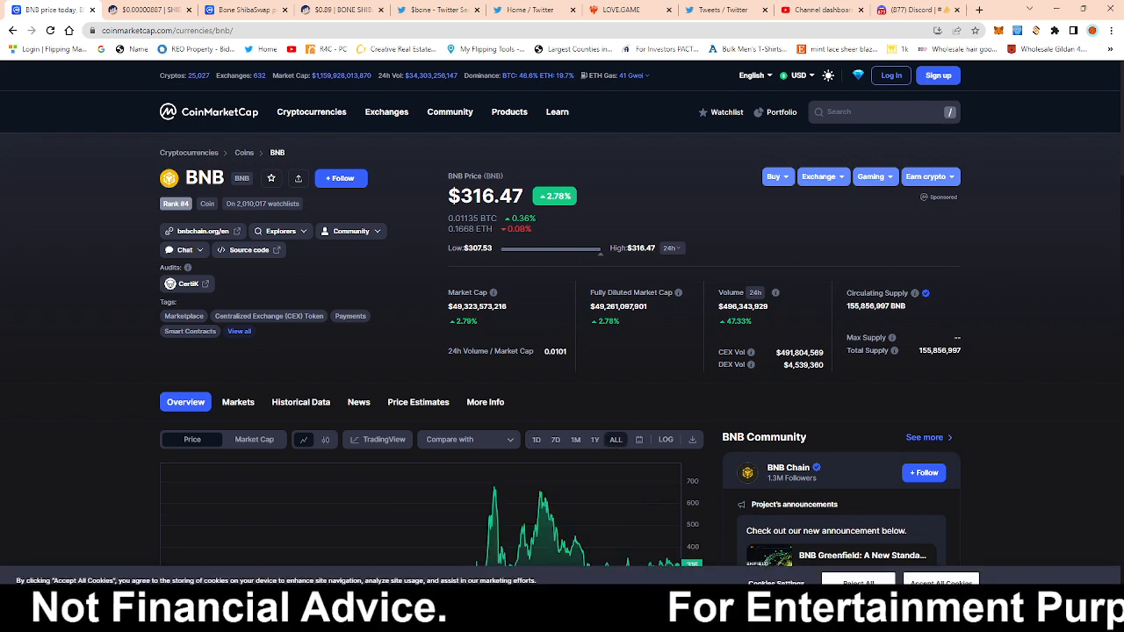
# View BNB's all-time price chart, then switch to the Bone ShibaSwap markets page
pyautogui.scroll(-3)
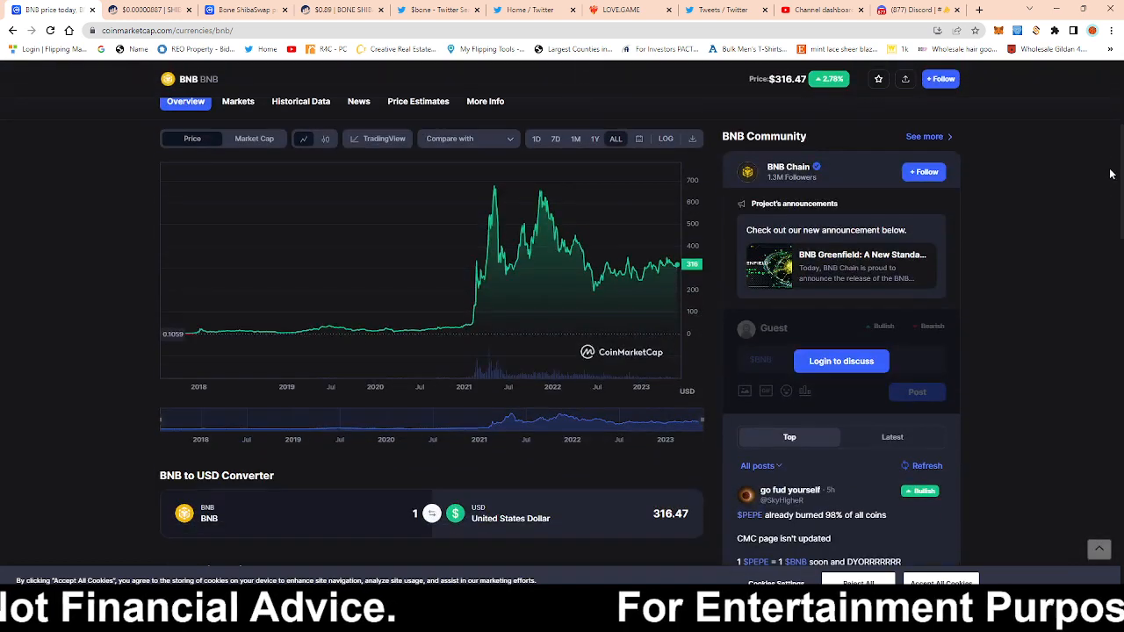
pyautogui.moveTo(474, 306)
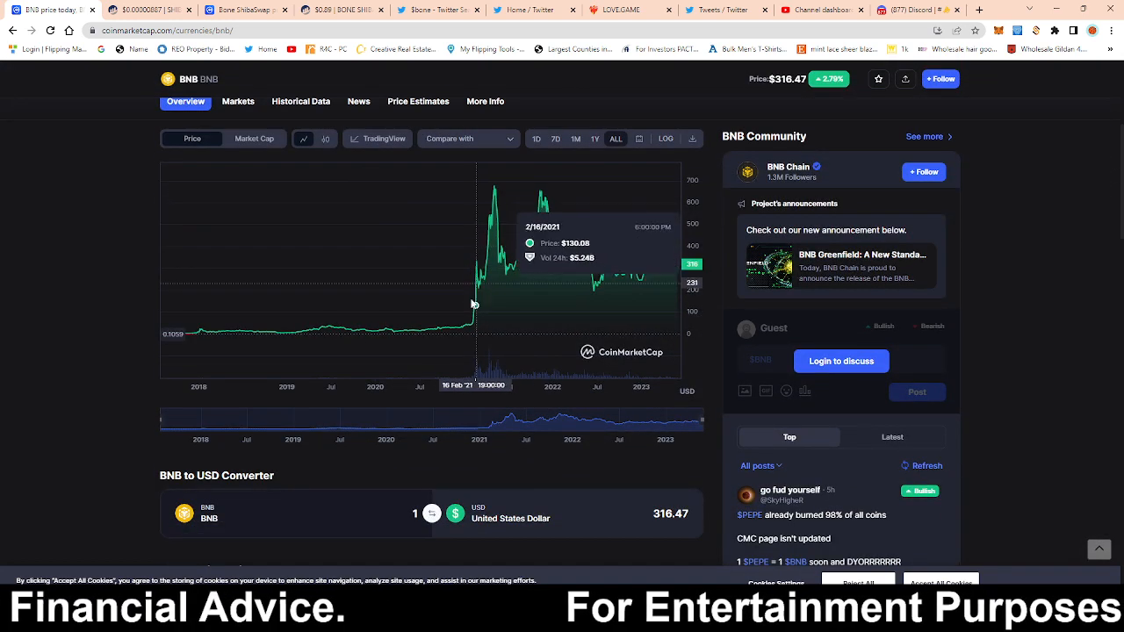
pyautogui.click(246, 11)
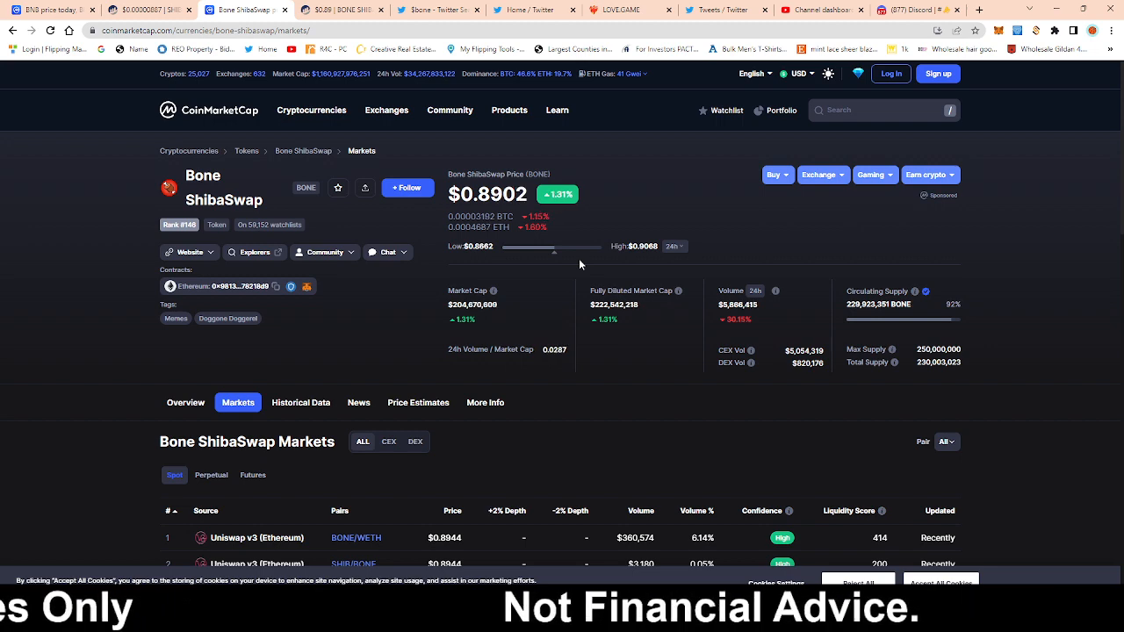
# Return to BNB's all-time chart to read price points from 2019 to 2021
pyautogui.click(49, 11)
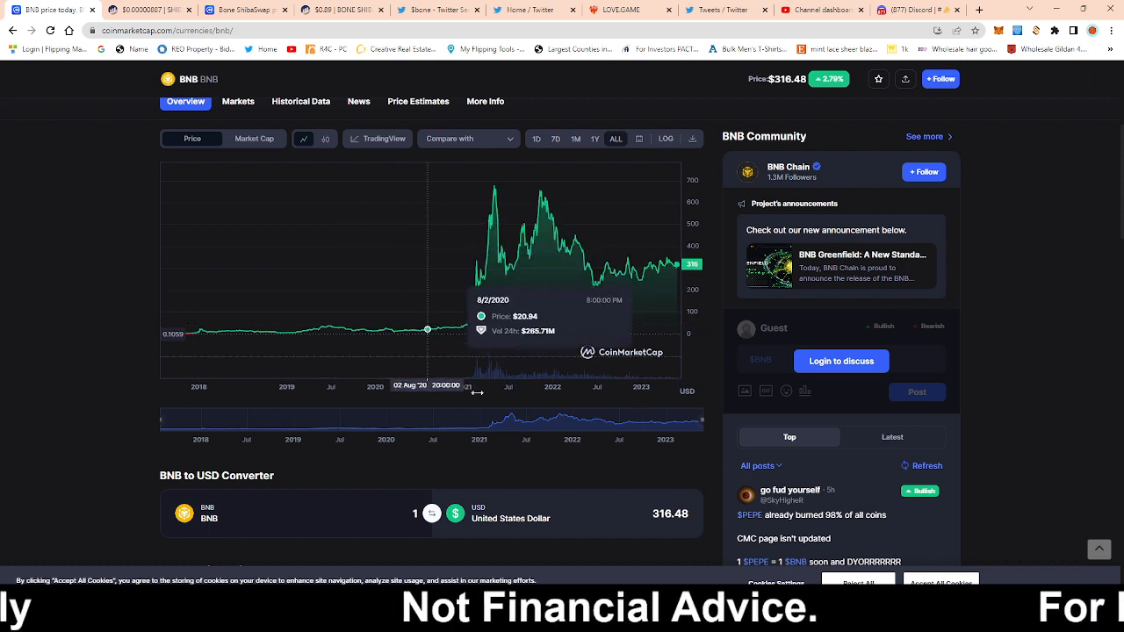
pyautogui.moveTo(383, 332)
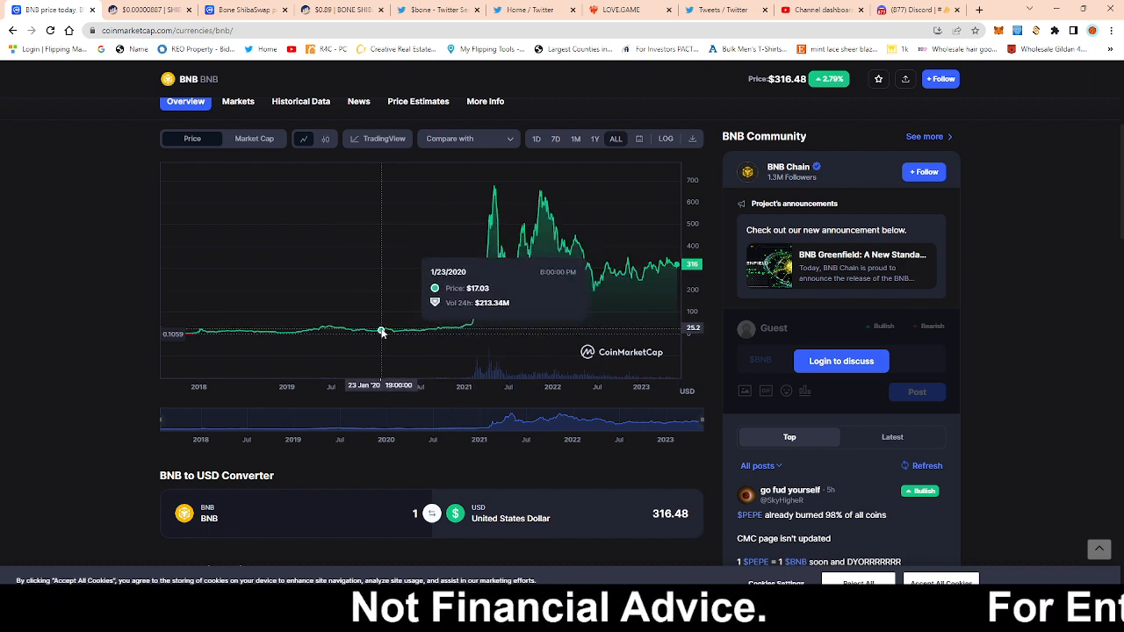
pyautogui.moveTo(379, 408)
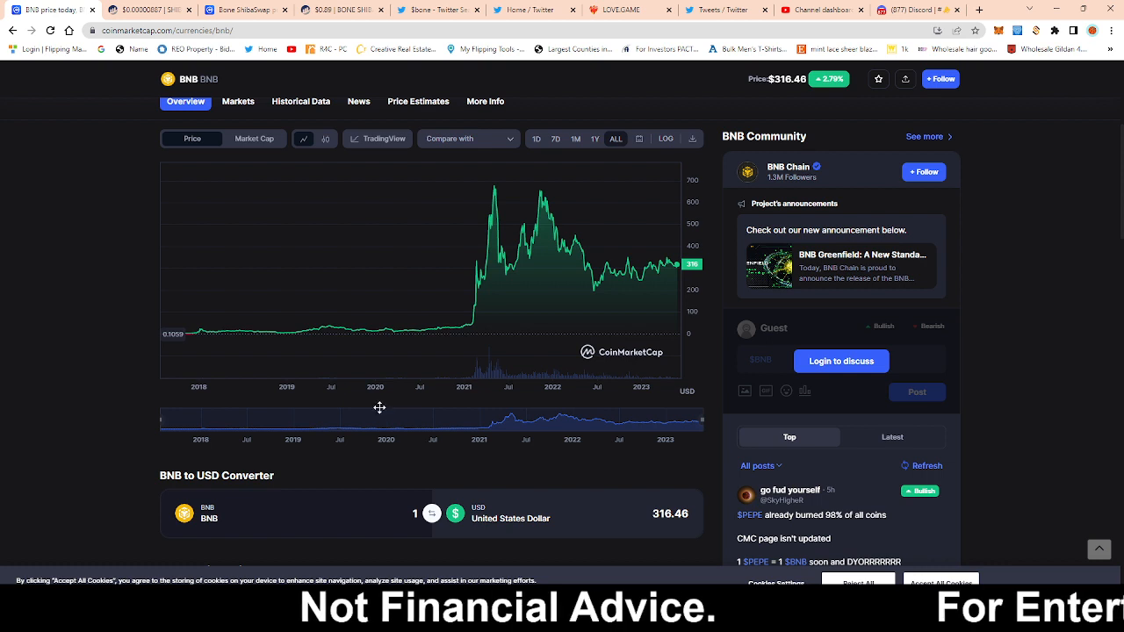
pyautogui.moveTo(397, 332)
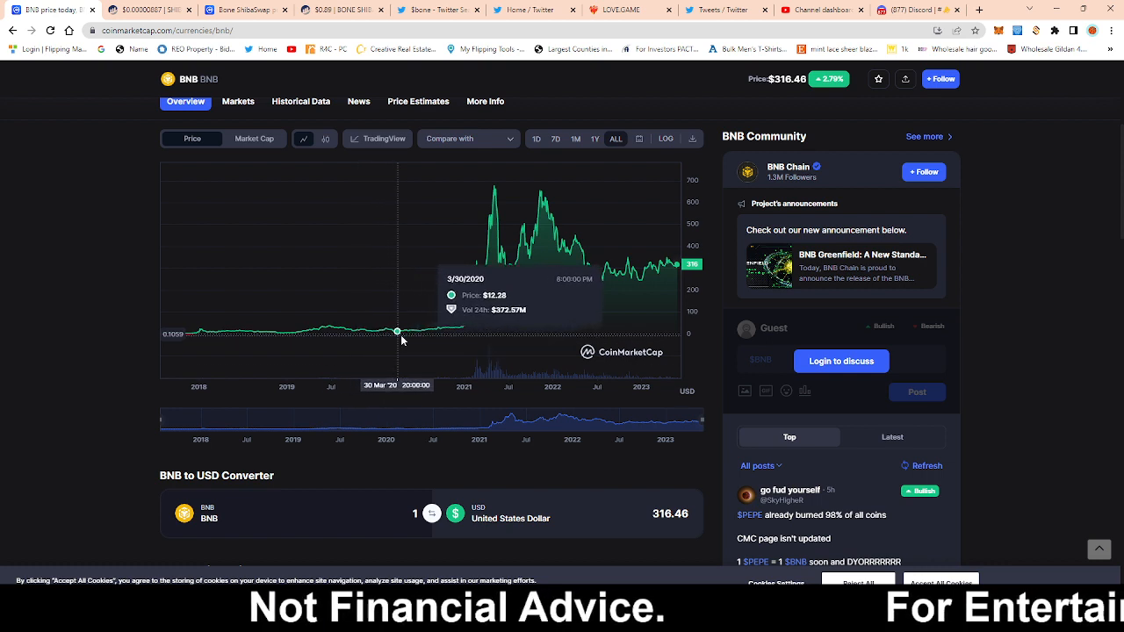
pyautogui.moveTo(399, 331)
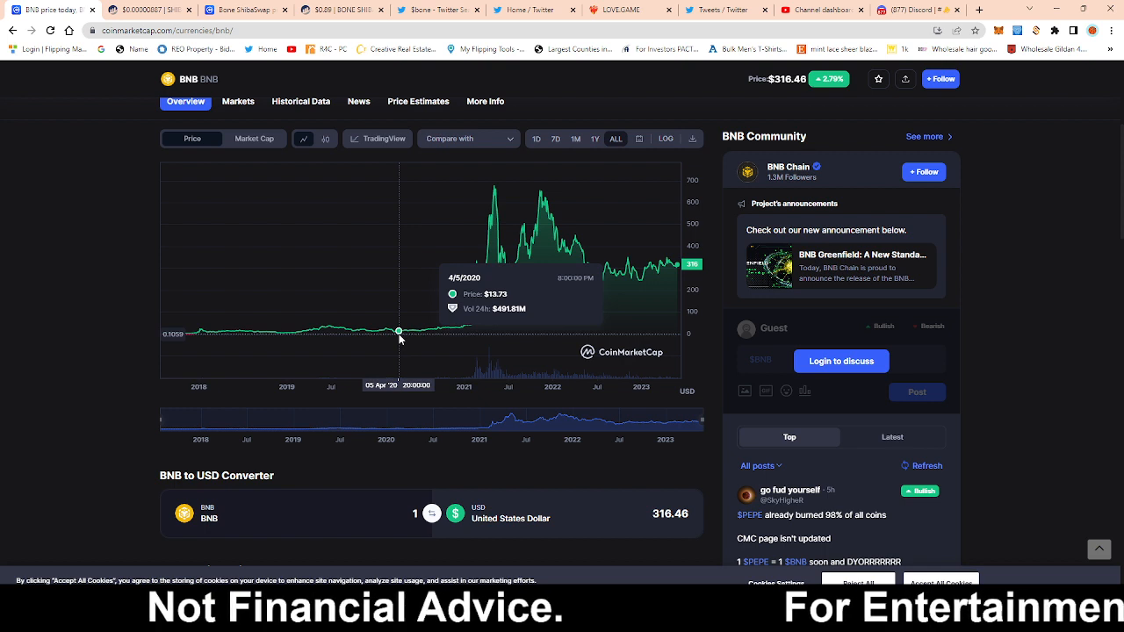
pyautogui.moveTo(442, 331)
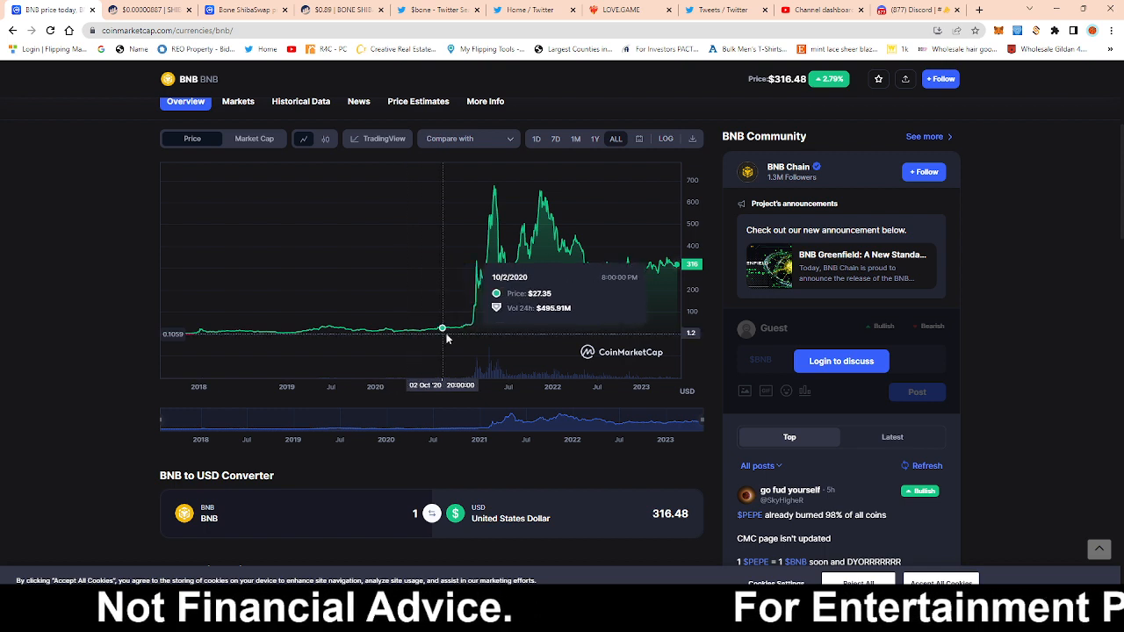
pyautogui.moveTo(323, 328)
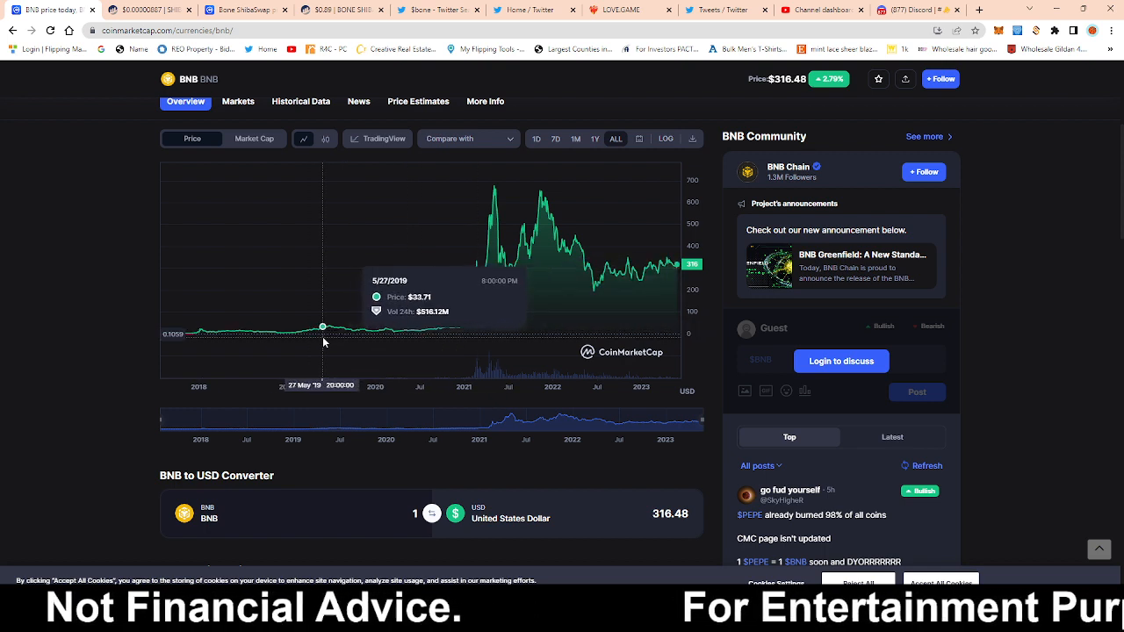
pyautogui.moveTo(295, 337)
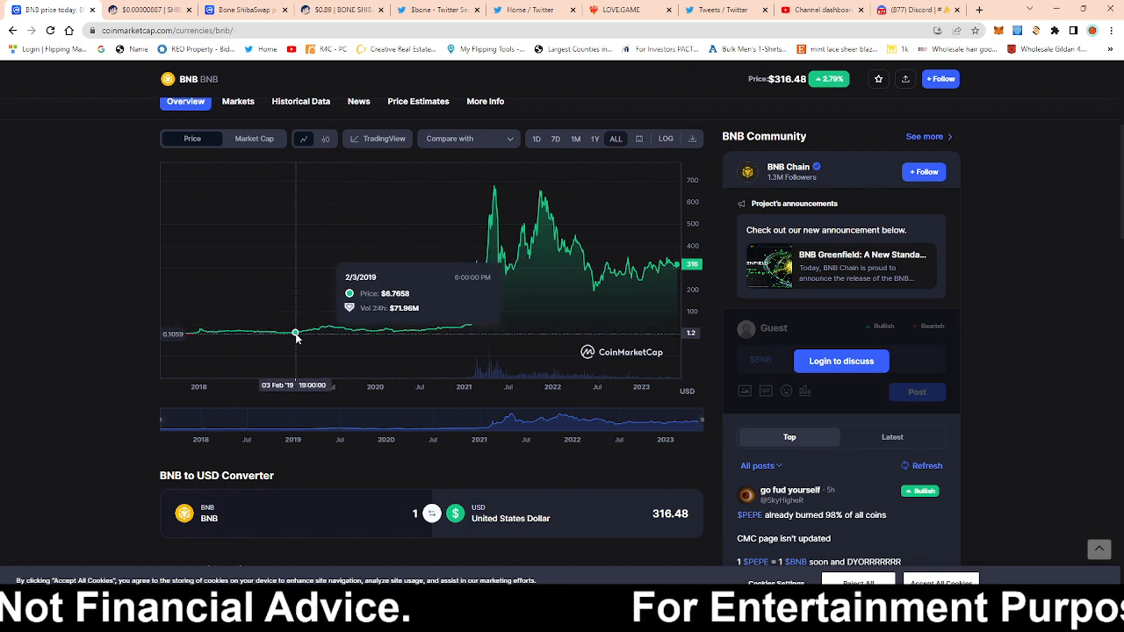
pyautogui.moveTo(454, 330)
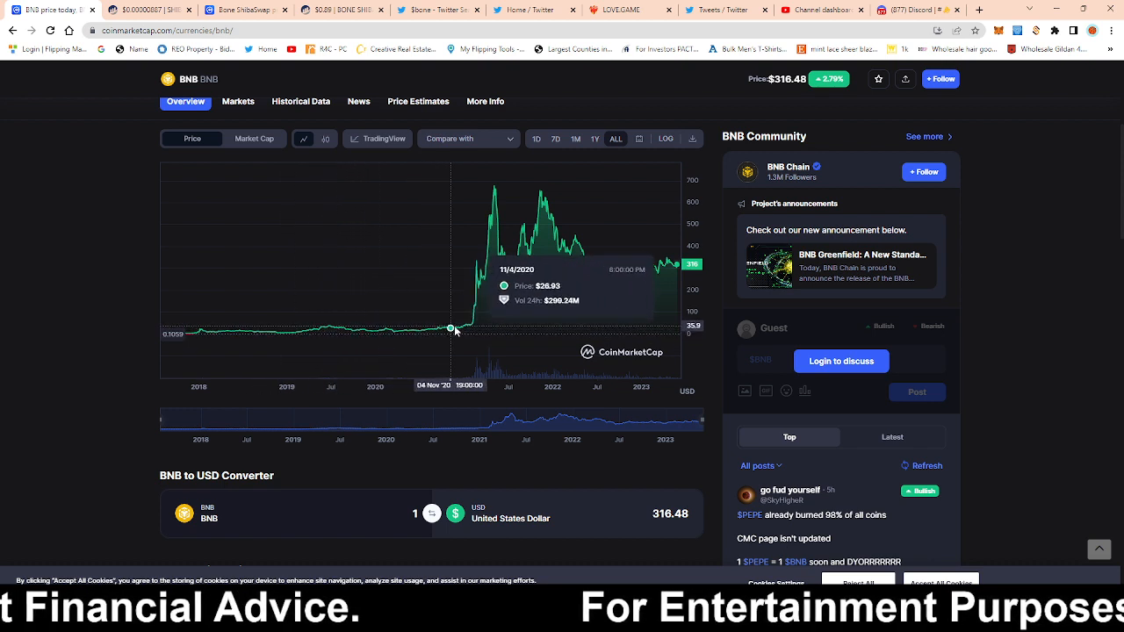
pyautogui.moveTo(480, 262)
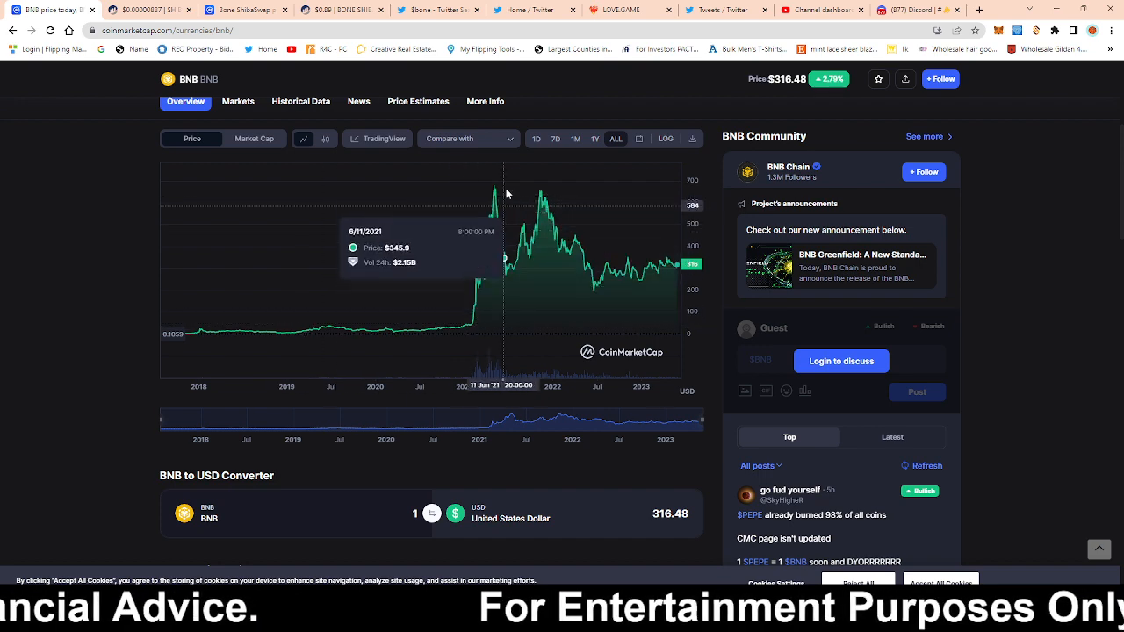
pyautogui.moveTo(420, 330)
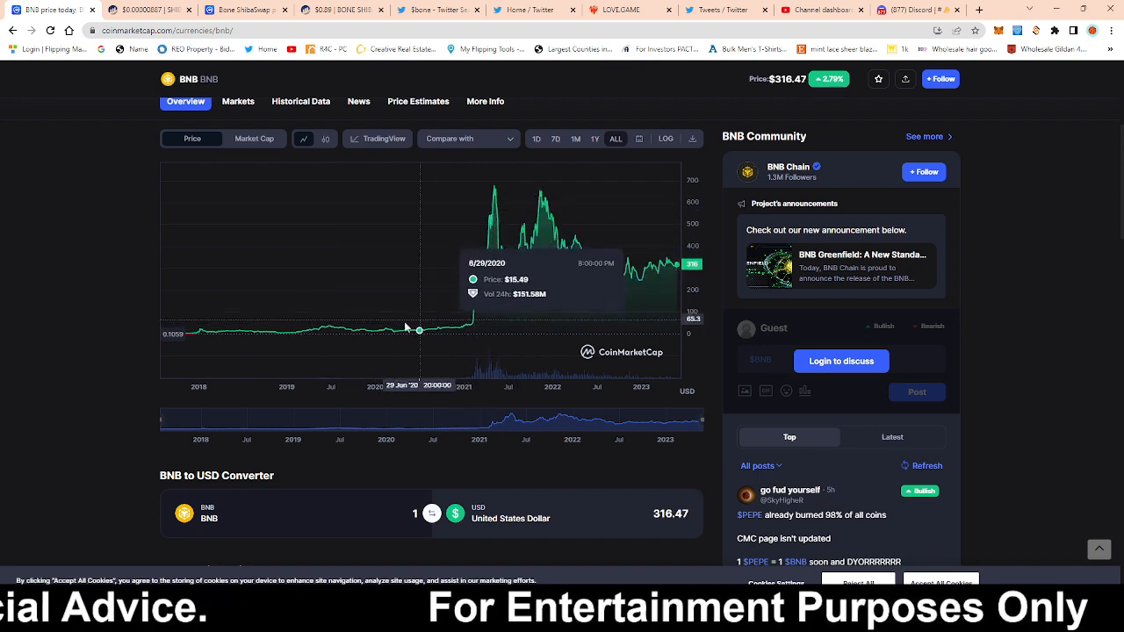
pyautogui.moveTo(397, 330)
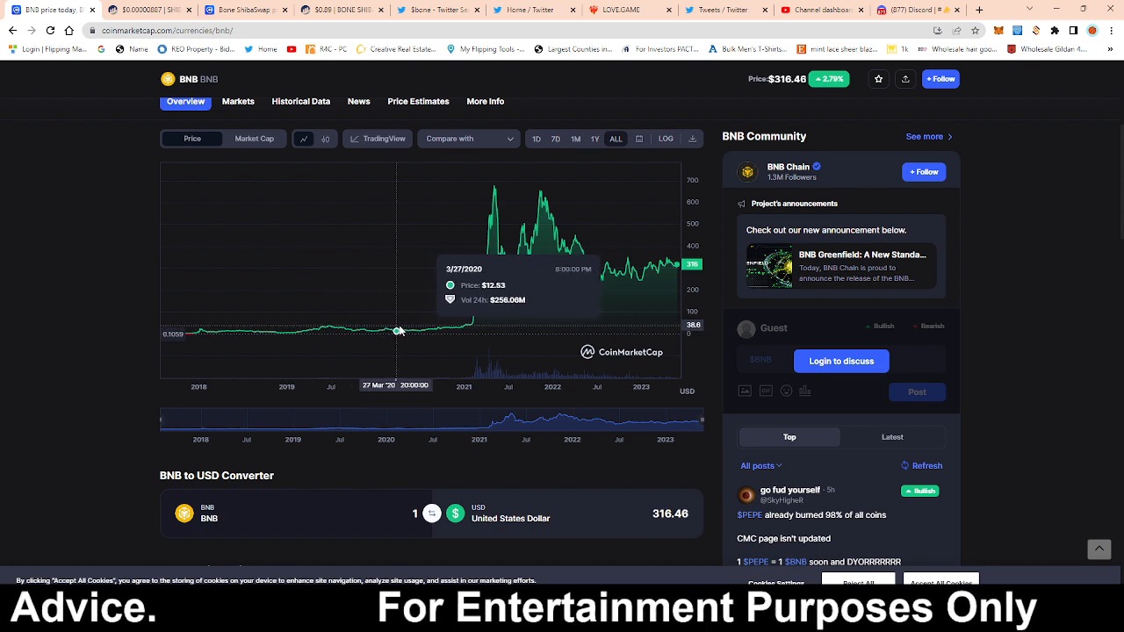
pyautogui.moveTo(464, 329)
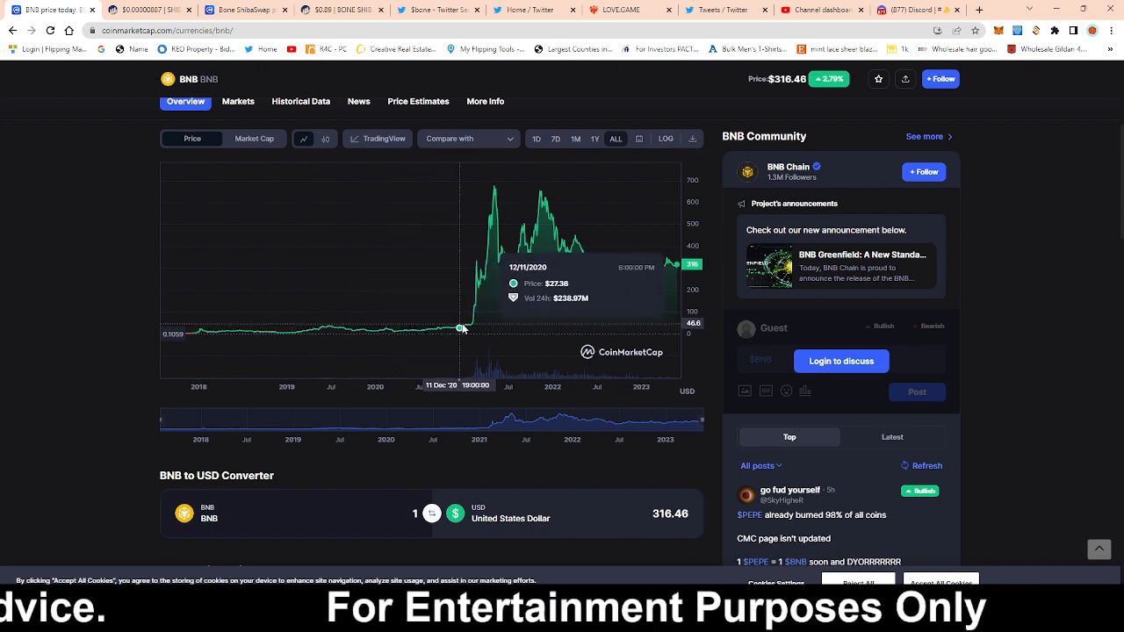
pyautogui.moveTo(464, 328)
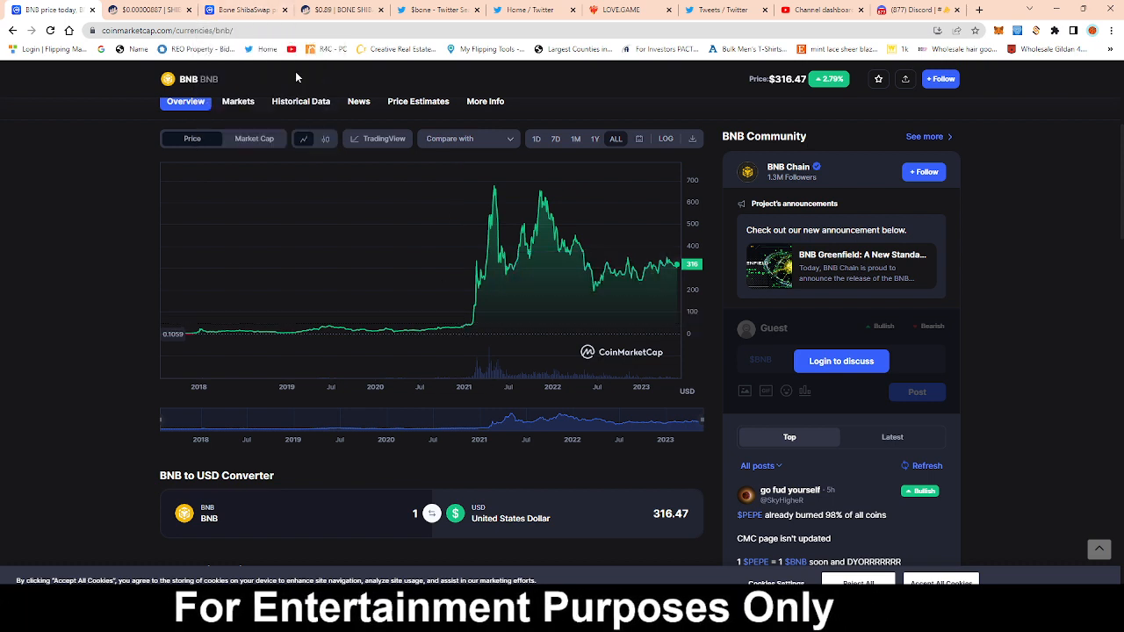
pyautogui.moveTo(246, 10)
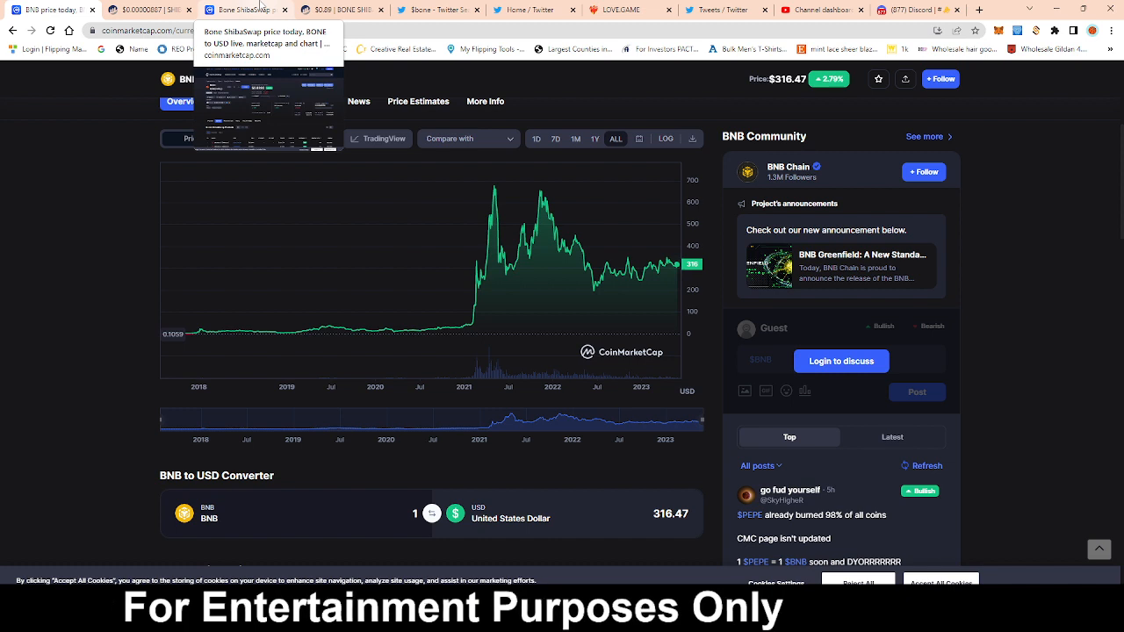